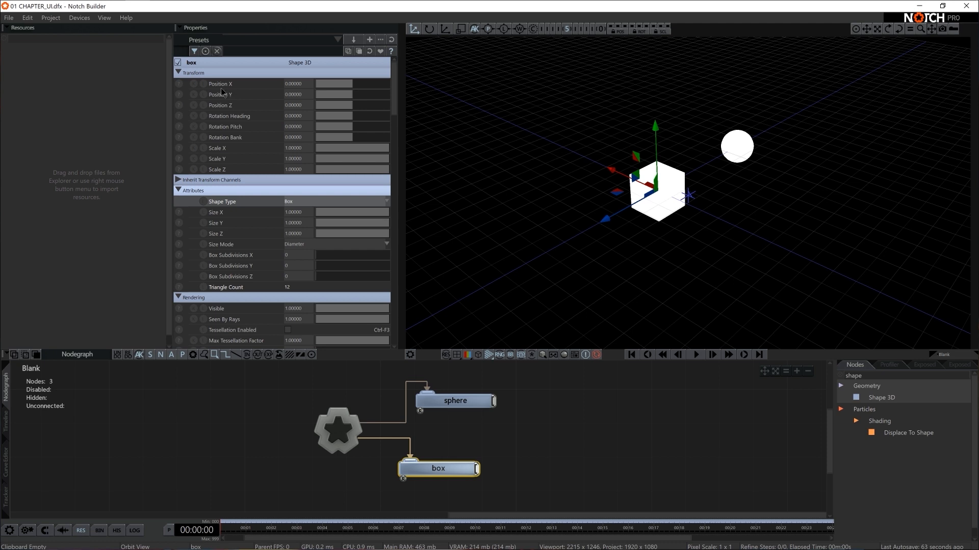
# Keyframe the sphere's Position X from frame 0 to a new value at 00:05:00 and play it back.
pyautogui.click(455, 400)
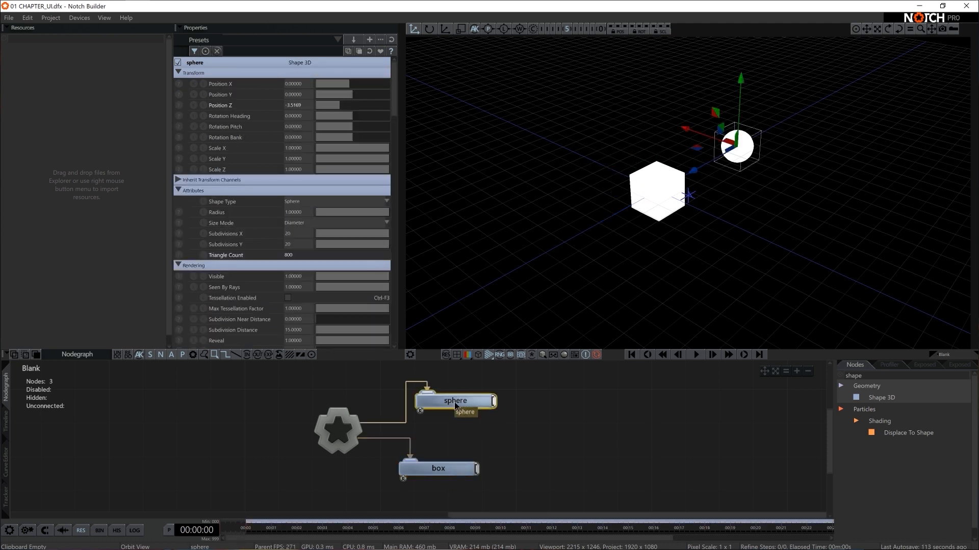
pyautogui.moveTo(577, 329)
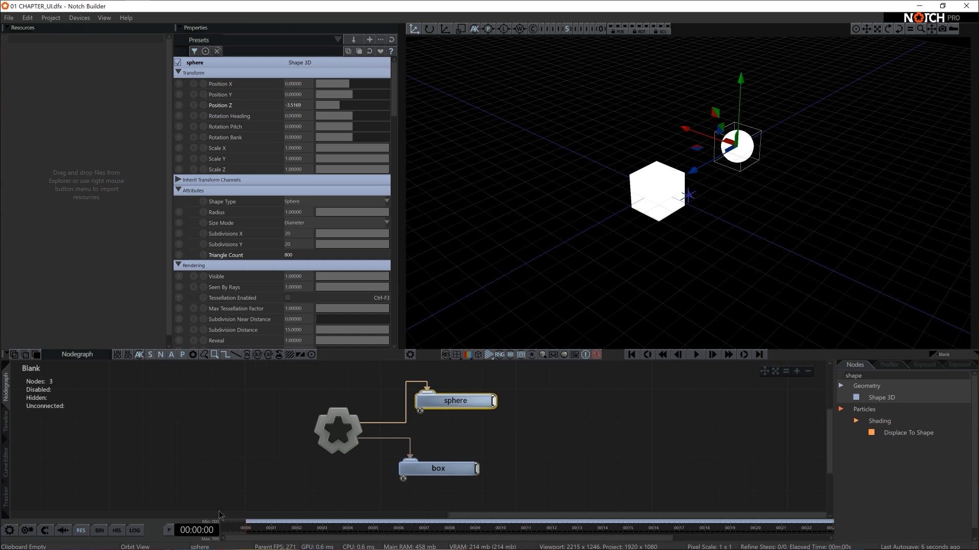
pyautogui.click(193, 83)
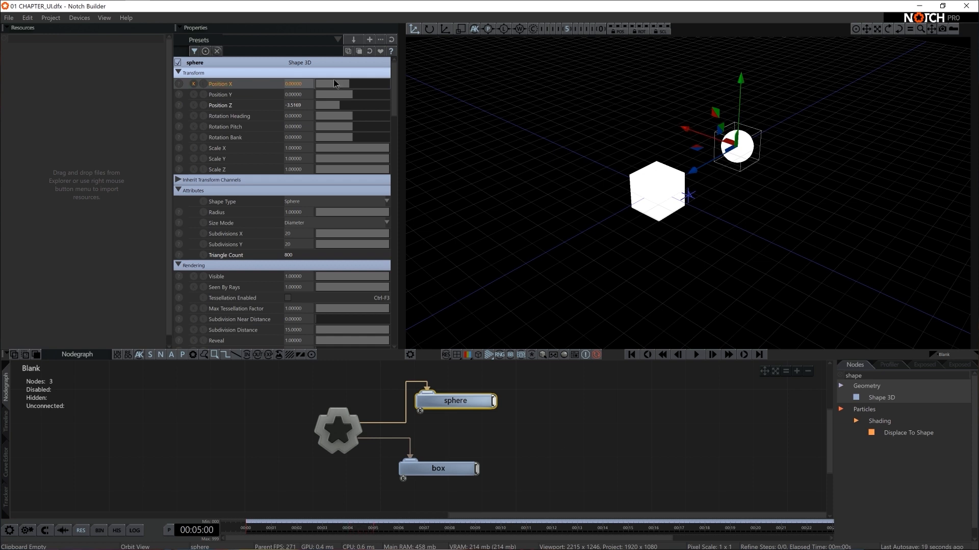
pyautogui.moveTo(336, 82); pyautogui.dragTo(362, 91)
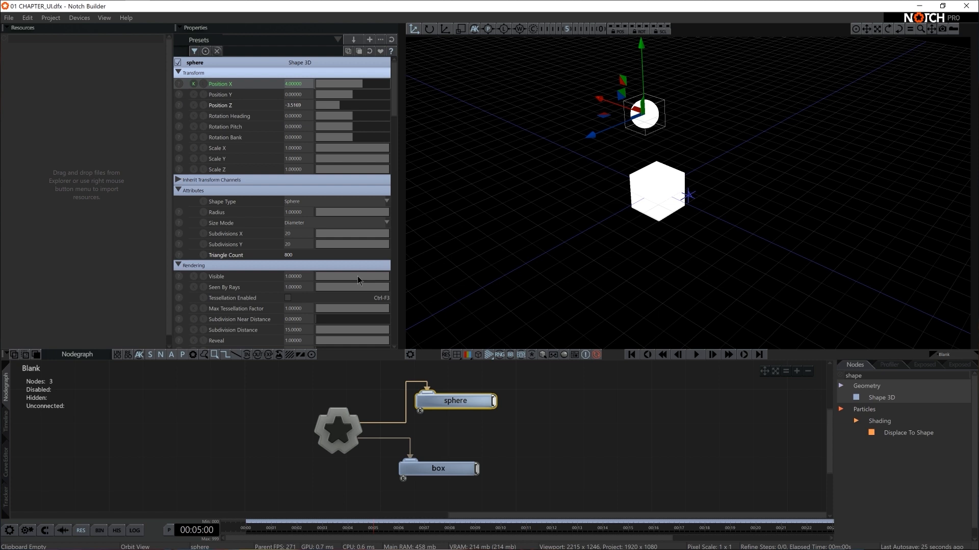
pyautogui.click(631, 354)
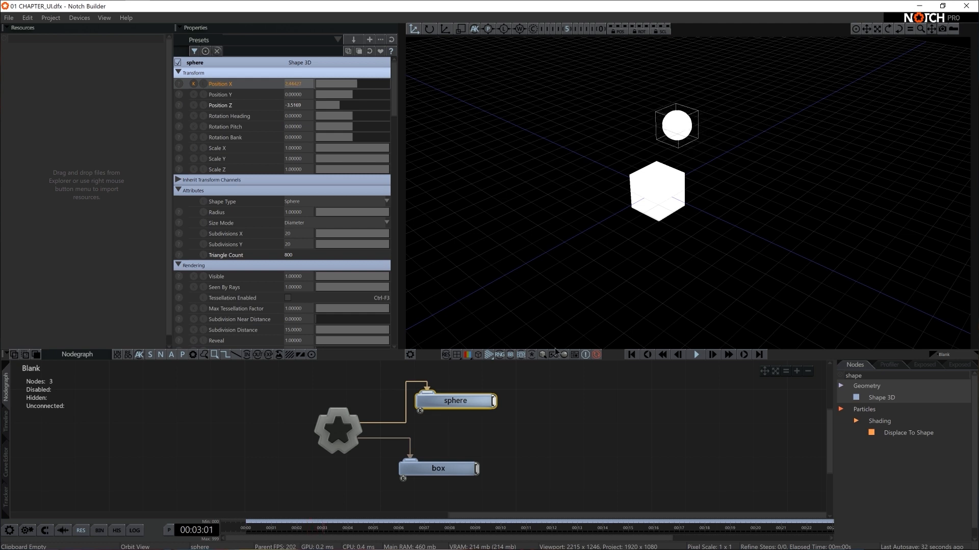
pyautogui.click(375, 520)
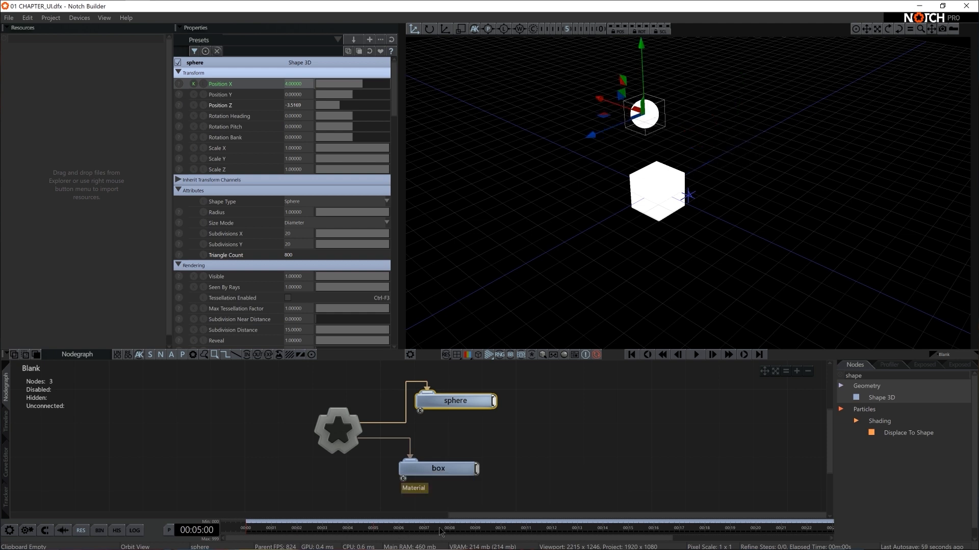
pyautogui.moveTo(550, 169)
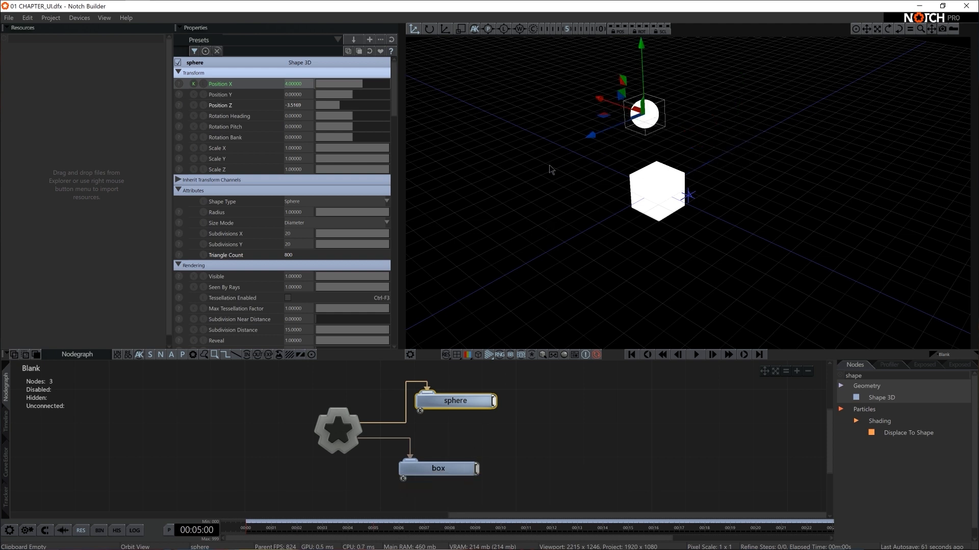
pyautogui.moveTo(382, 533)
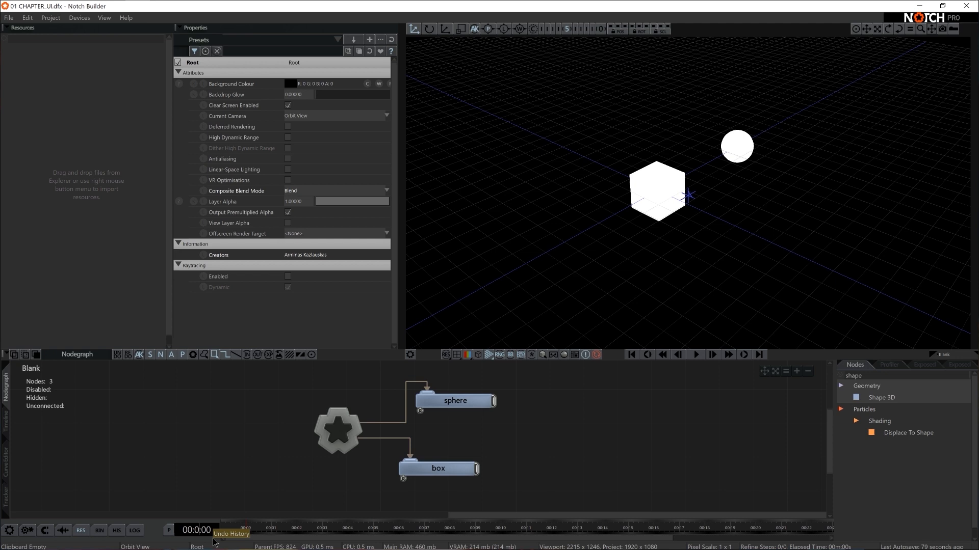
# Move the playhead to 00:07:00 to extend the sphere's X keyframes further along.
pyautogui.click(454, 401)
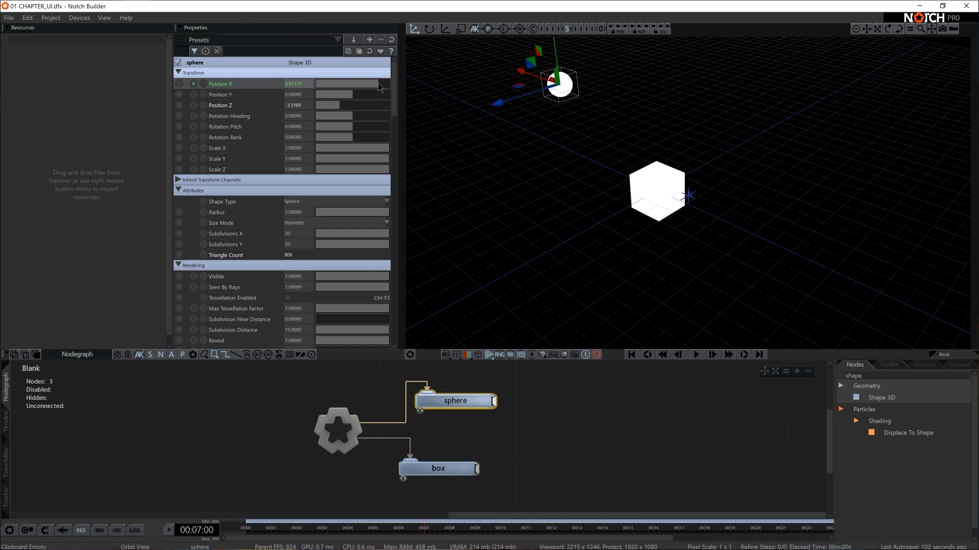
pyautogui.moveTo(474, 28)
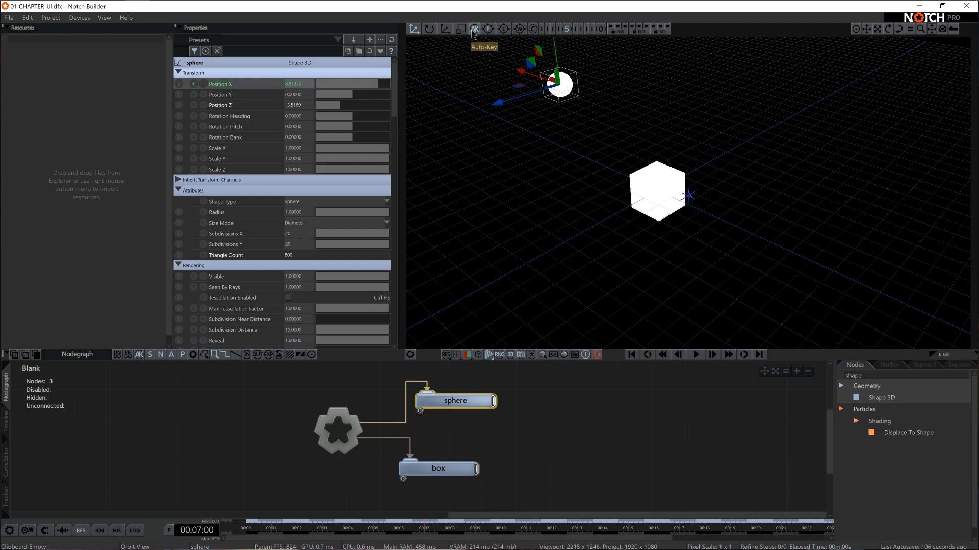
pyautogui.moveTo(474, 32)
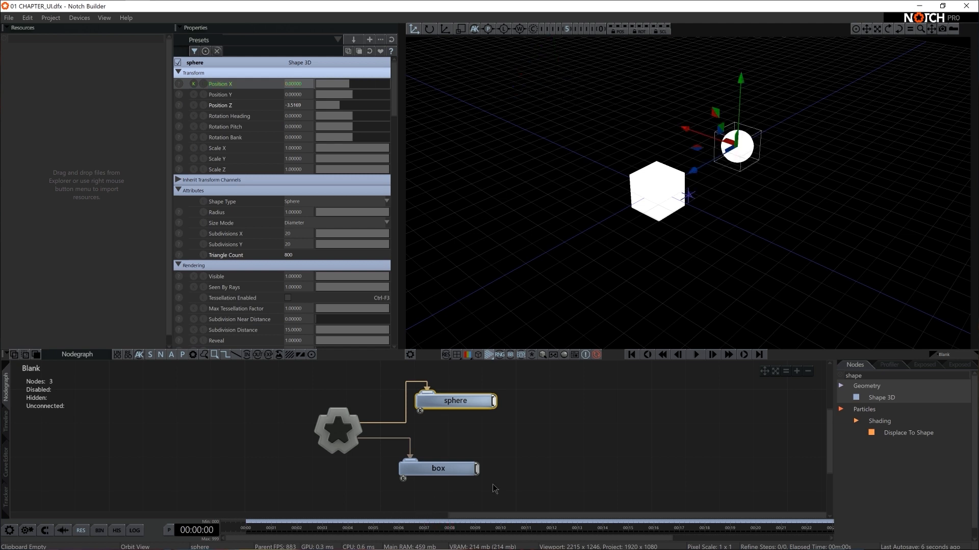
# Keyframe the box's Position Z and heading, pushing Z to 5 at 00:05:00, and play it back.
pyautogui.click(437, 469)
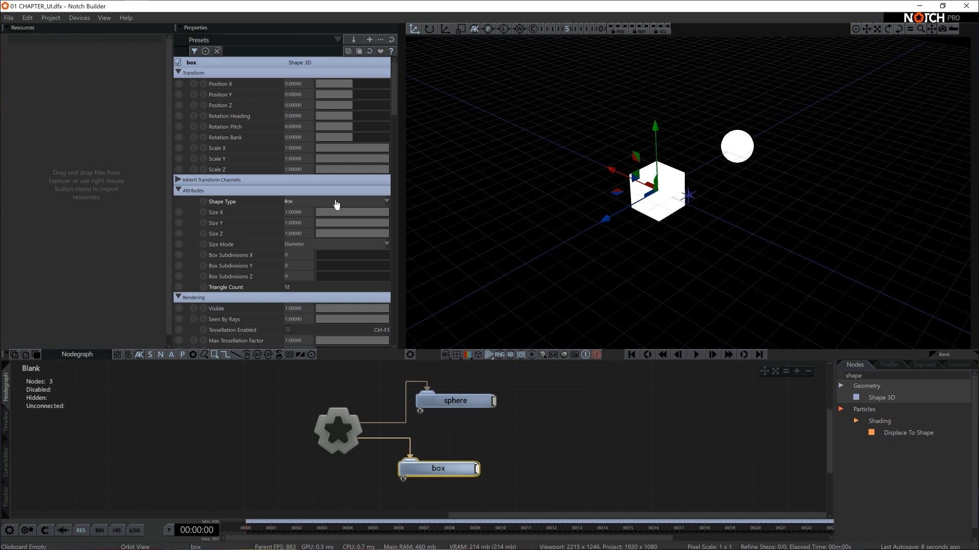
pyautogui.moveTo(259, 116)
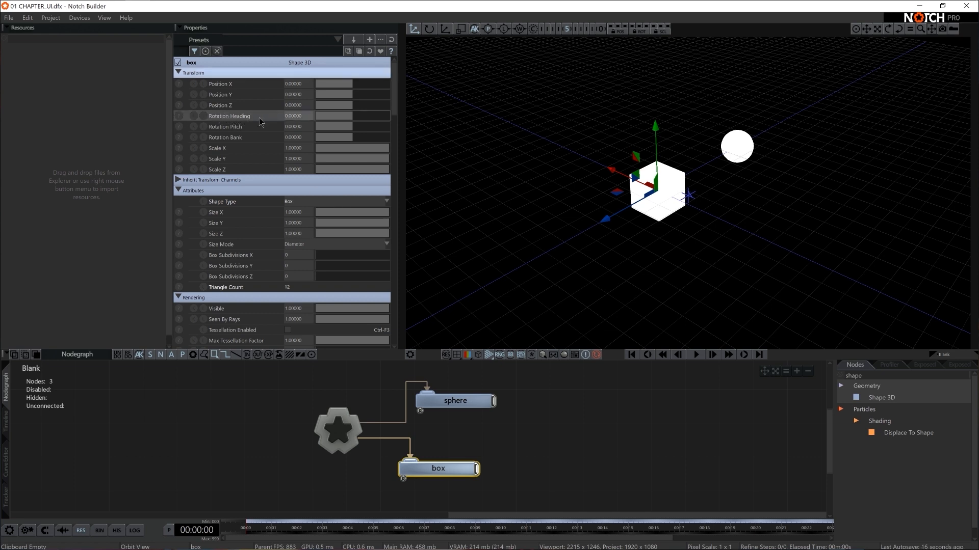
pyautogui.moveTo(334, 105); pyautogui.dragTo(365, 105)
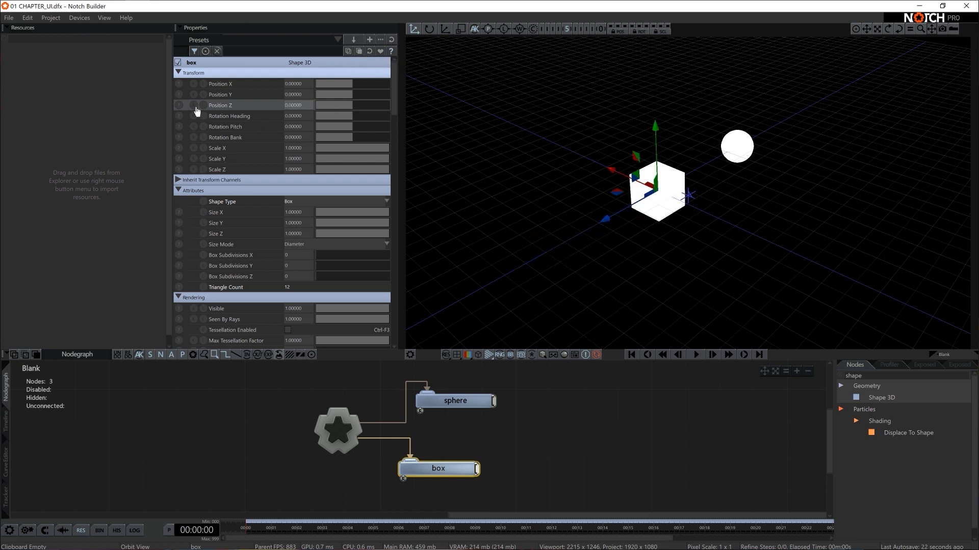
pyautogui.click(194, 105)
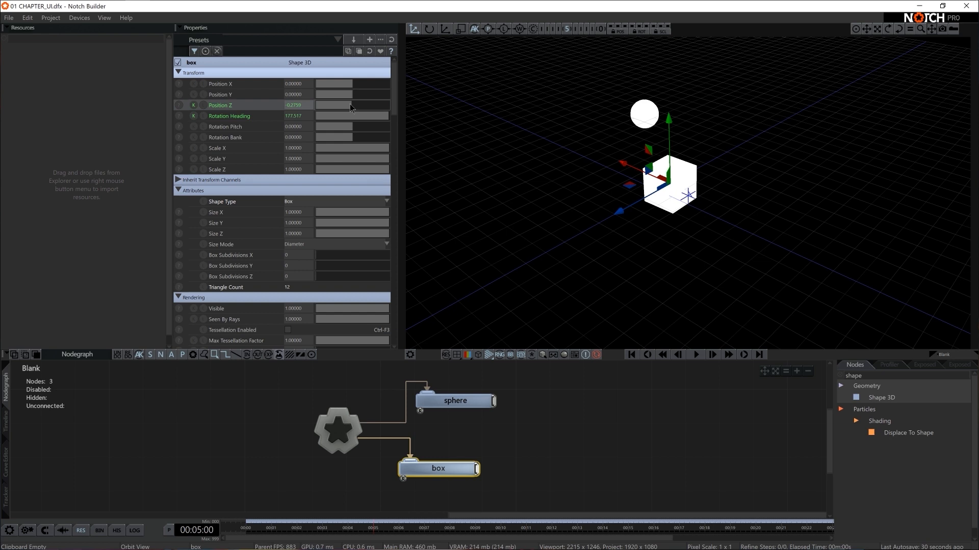
pyautogui.moveTo(351, 105); pyautogui.dragTo(374, 105)
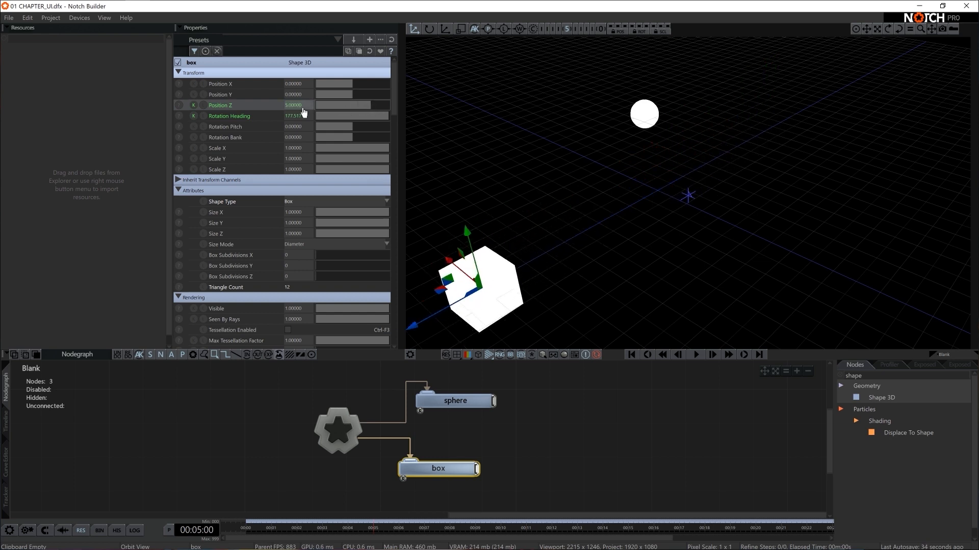
pyautogui.click(696, 354)
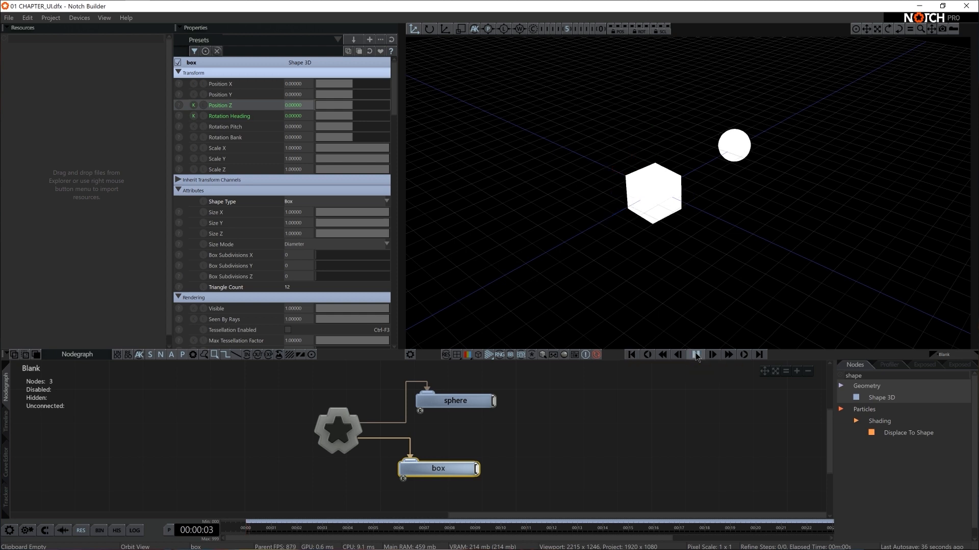
pyautogui.click(696, 355)
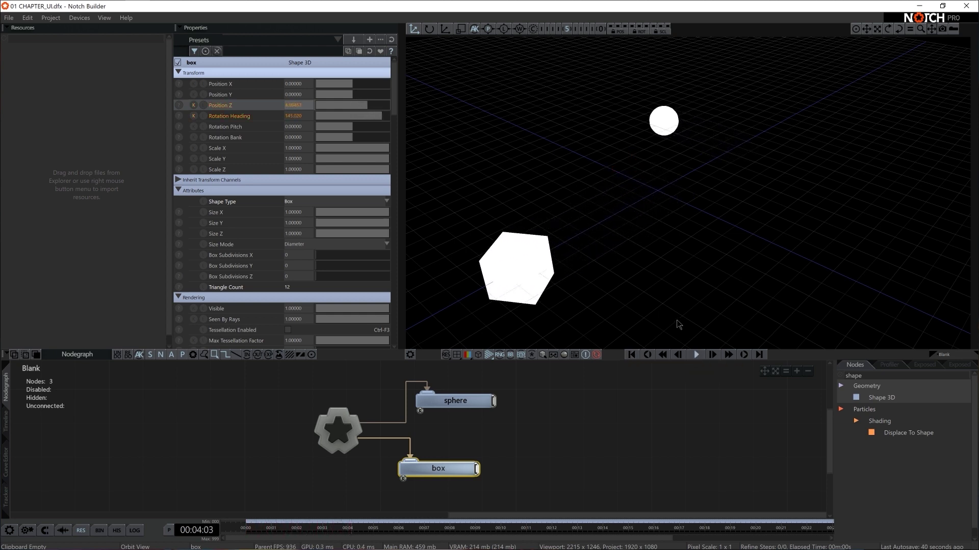
pyautogui.click(696, 354)
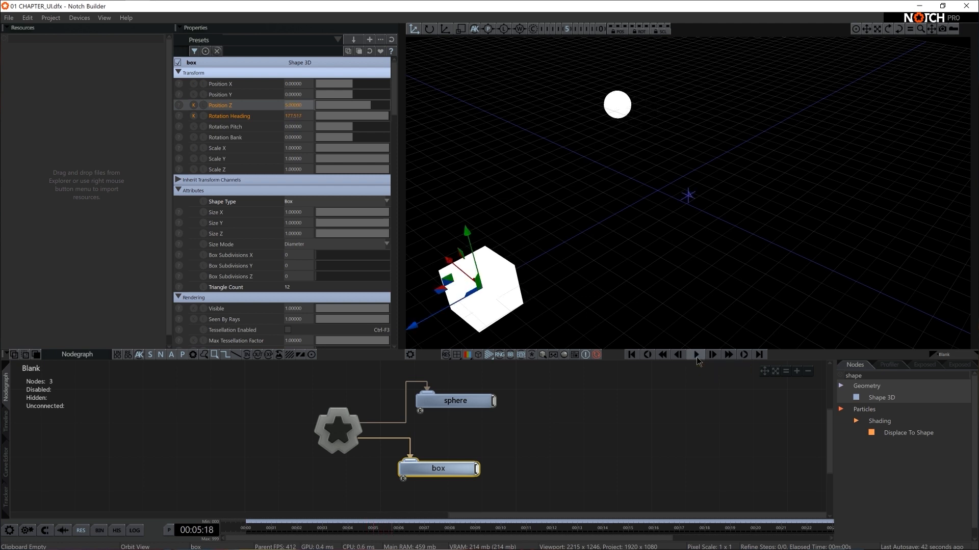
pyautogui.click(694, 355)
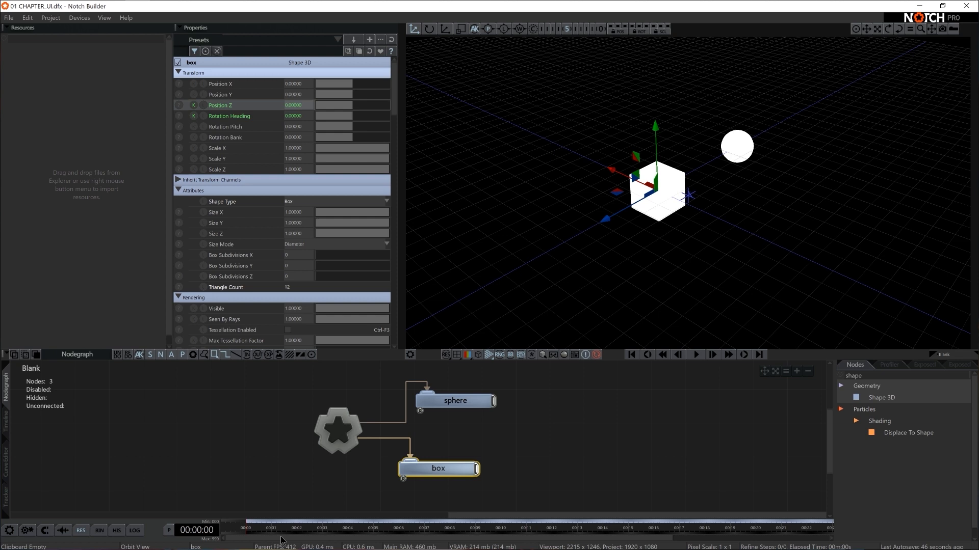
pyautogui.moveTo(342, 535)
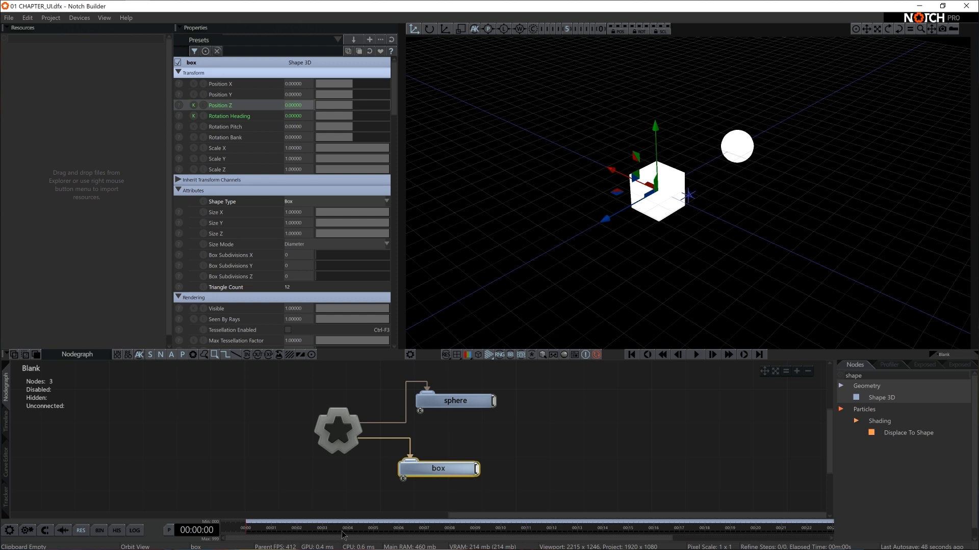
pyautogui.moveTo(207, 448)
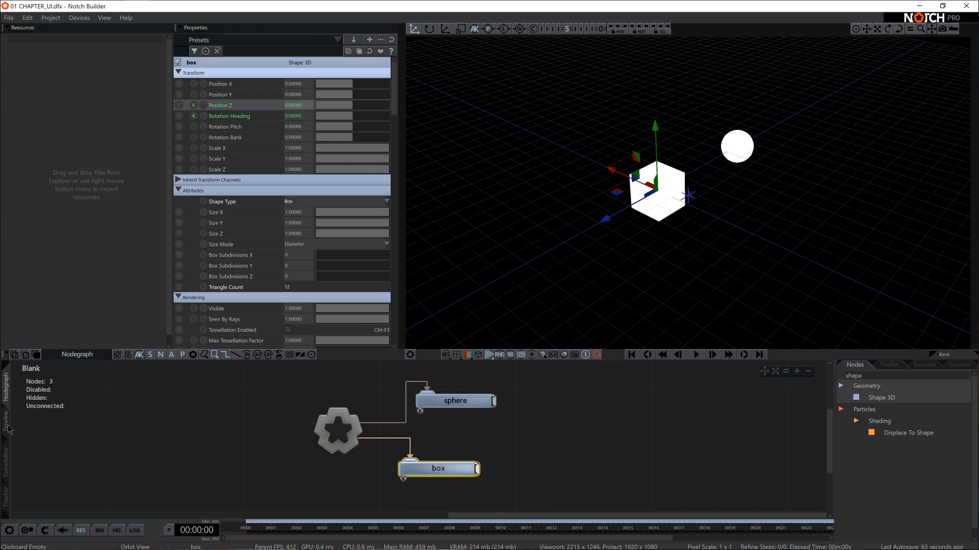
pyautogui.click(7, 421)
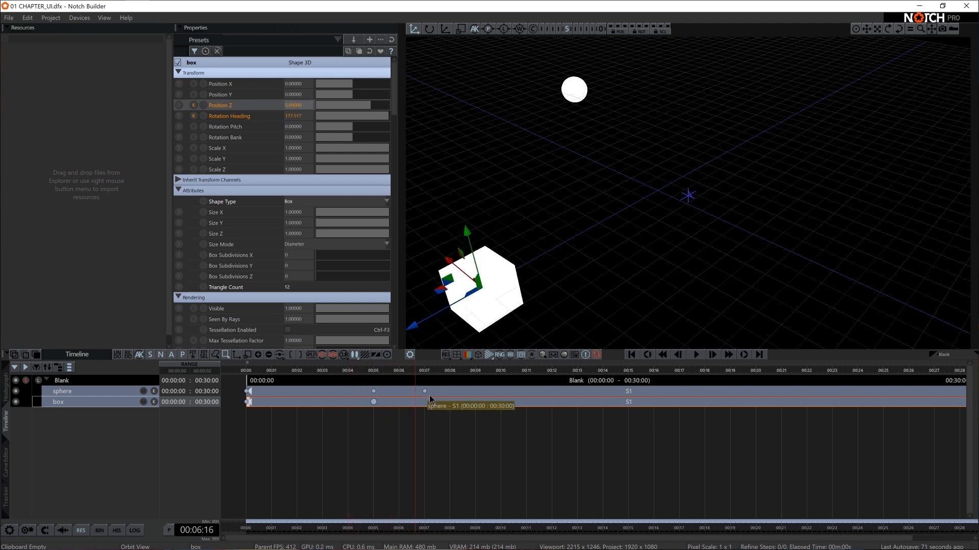
pyautogui.click(62, 390)
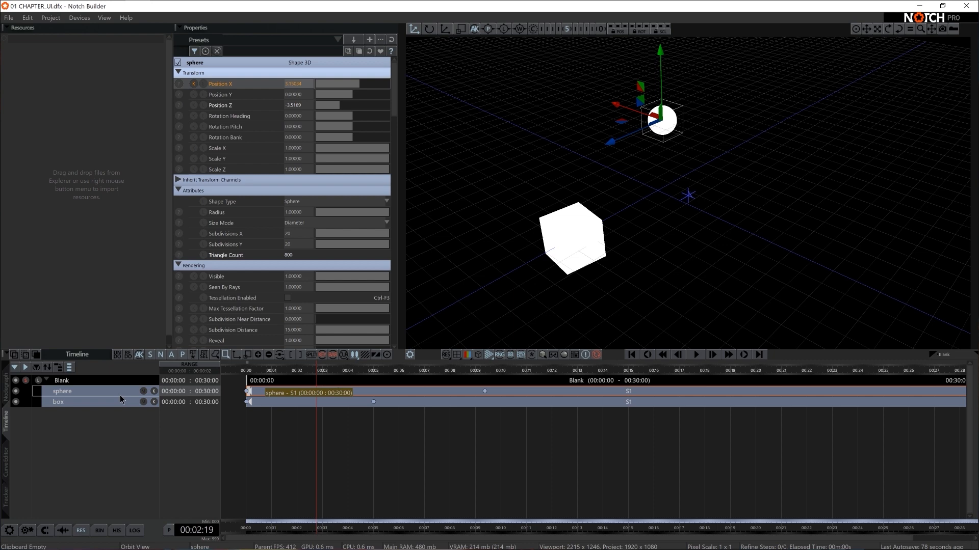
pyautogui.click(58, 402)
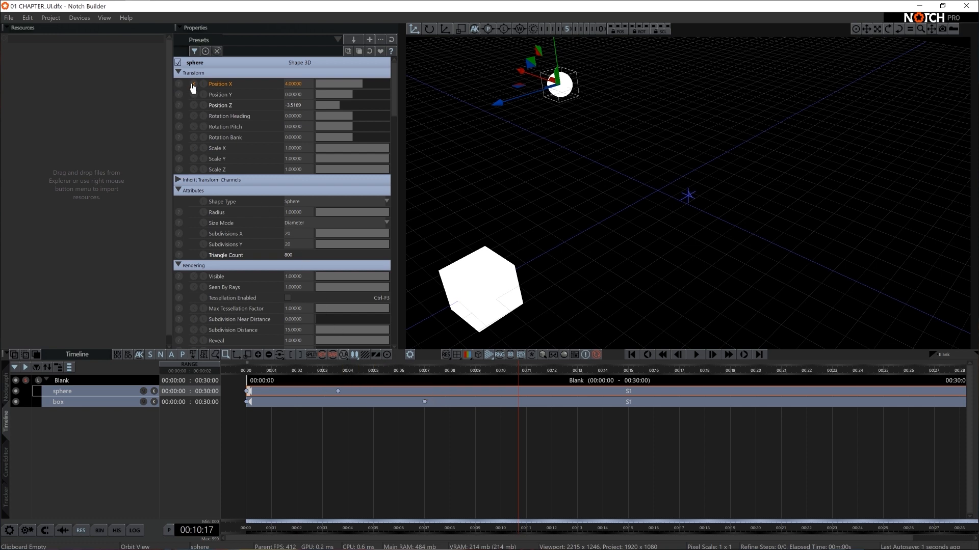
pyautogui.click(192, 84)
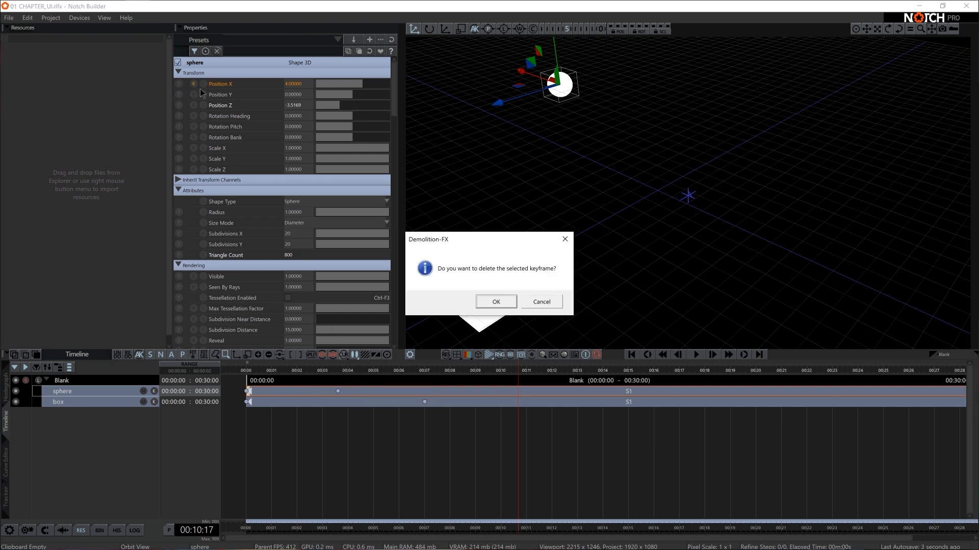
pyautogui.moveTo(429, 270)
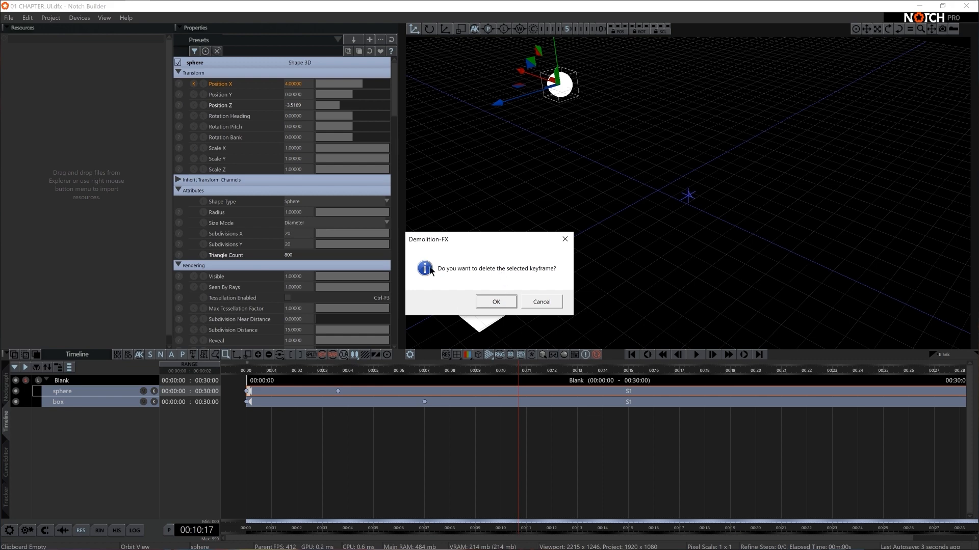
pyautogui.press('ctrl+z')
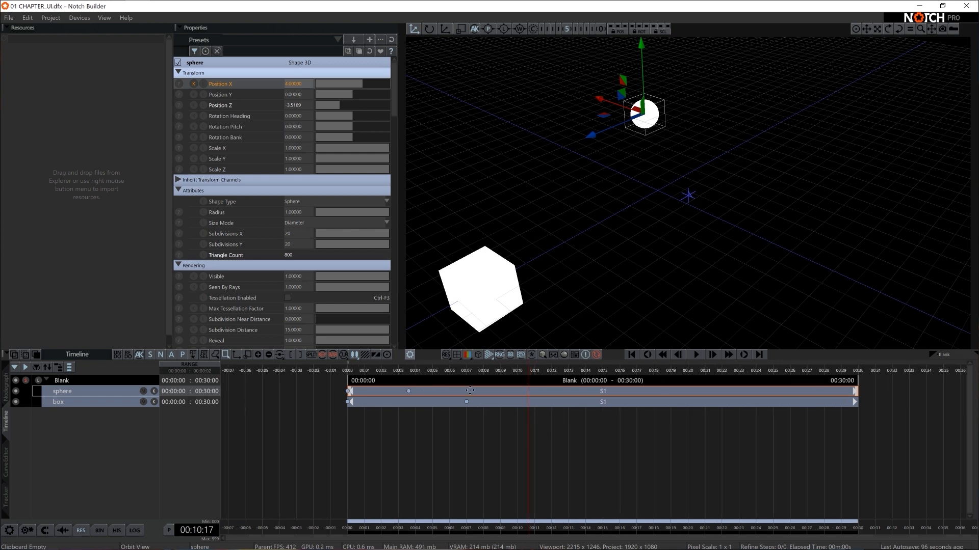
pyautogui.press('F1')
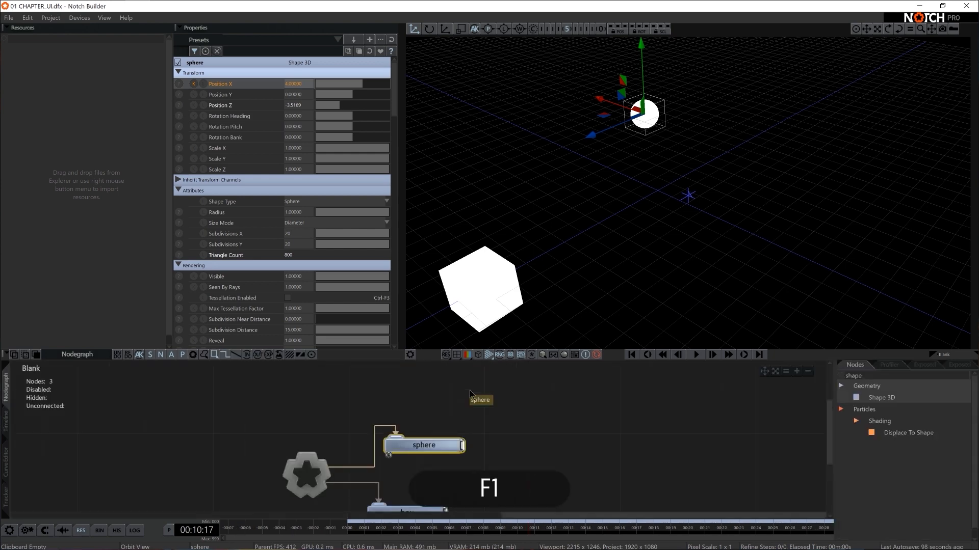
pyautogui.press('F2')
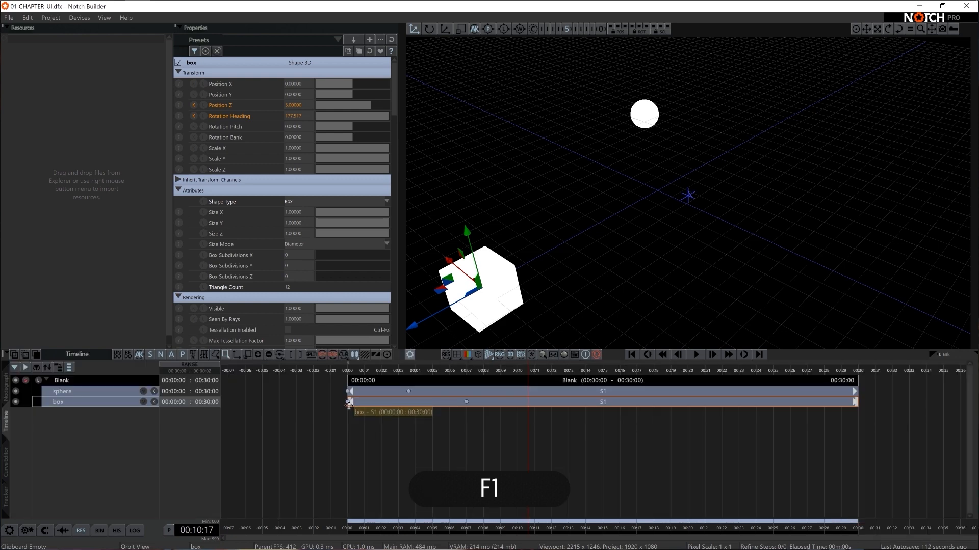
pyautogui.press('F2')
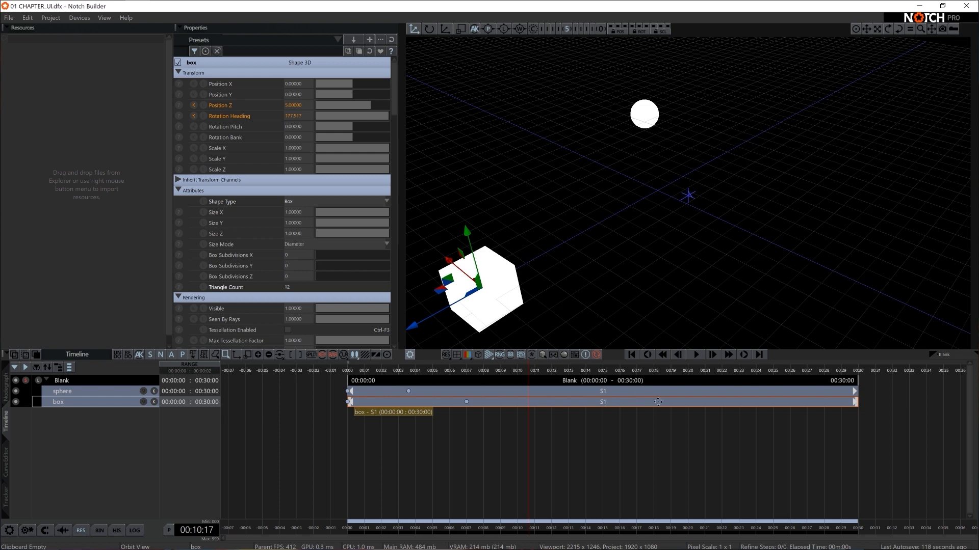
pyautogui.click(62, 392)
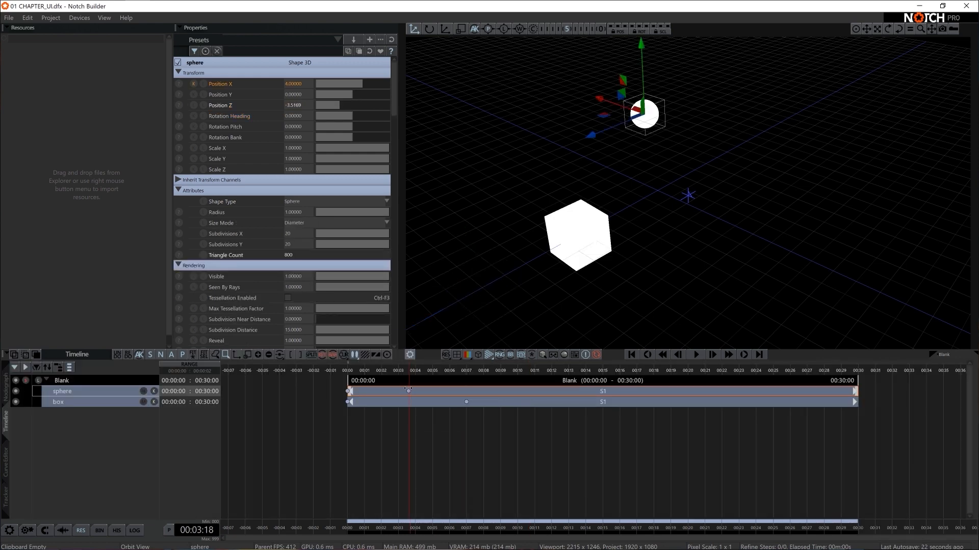
# In the Curve Editor, change the box keyframe's interpolation to an eased arc and return to the timeline.
pyautogui.click(5, 465)
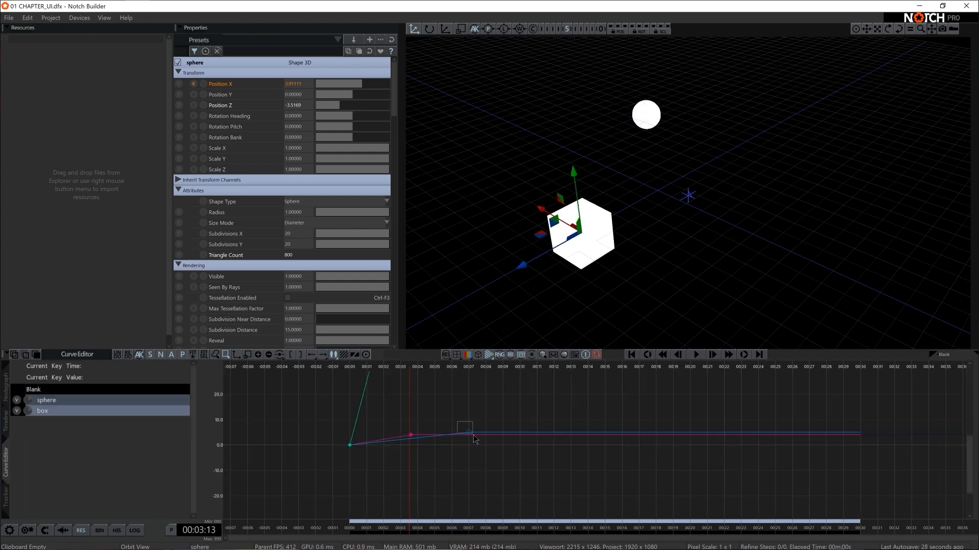
pyautogui.click(42, 411)
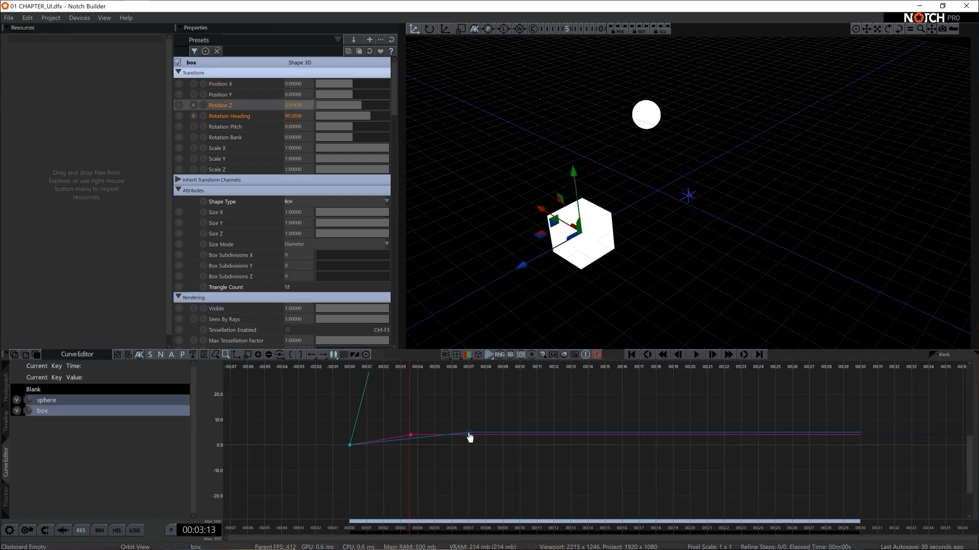
pyautogui.rightClick(469, 437)
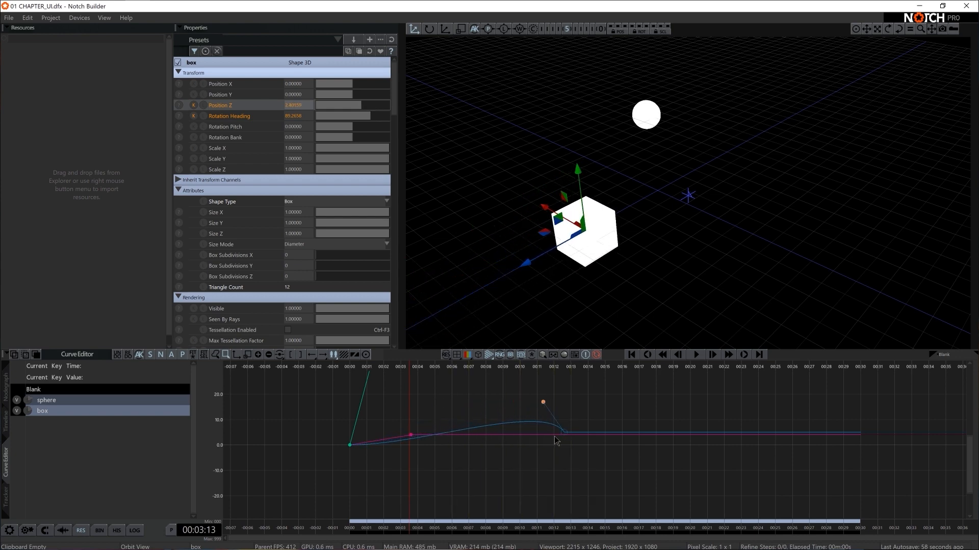
pyautogui.click(76, 354)
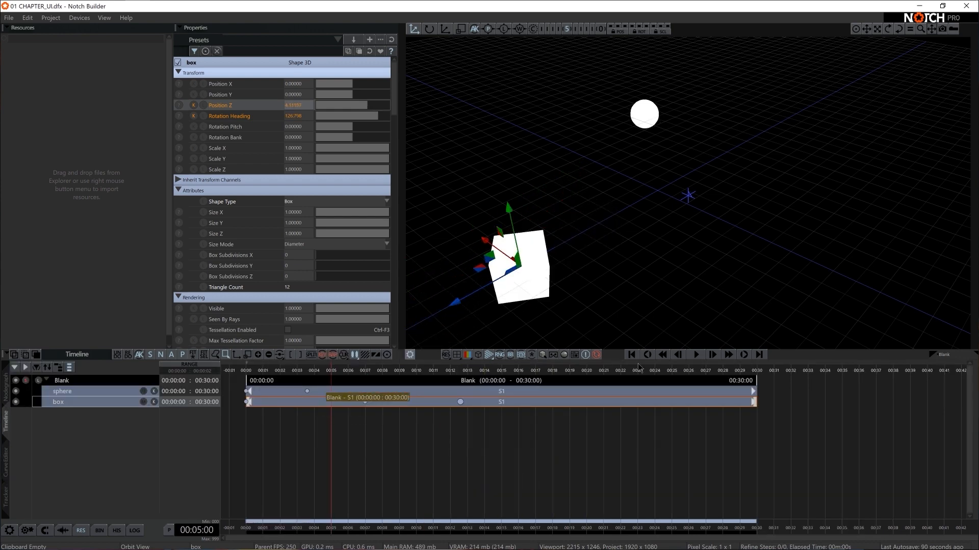
# Rename the Blank layer to 'Layer 1' and set its End to 00:45:00 in Layer Settings.
pyautogui.rightClick(93, 399)
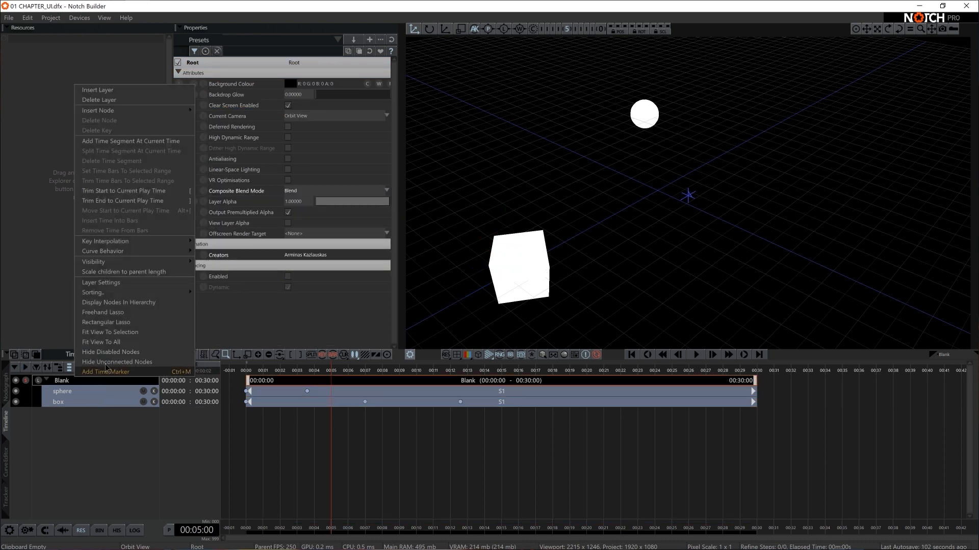
pyautogui.moveTo(121, 241)
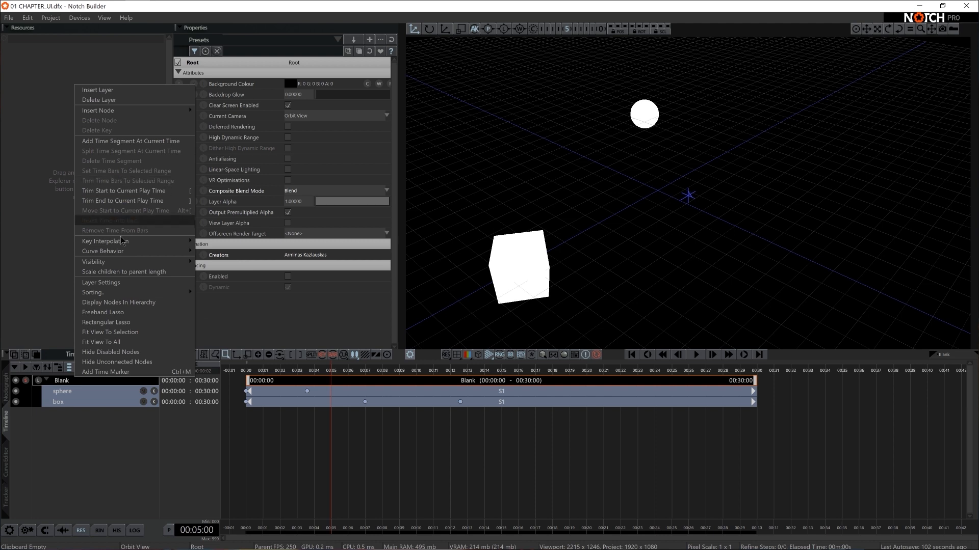
pyautogui.click(100, 282)
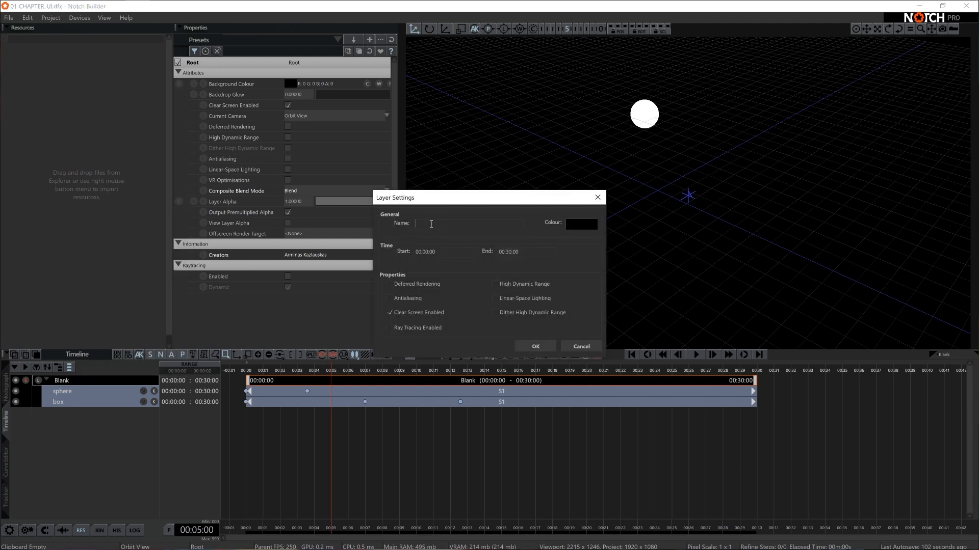
pyautogui.write('Layer 1')
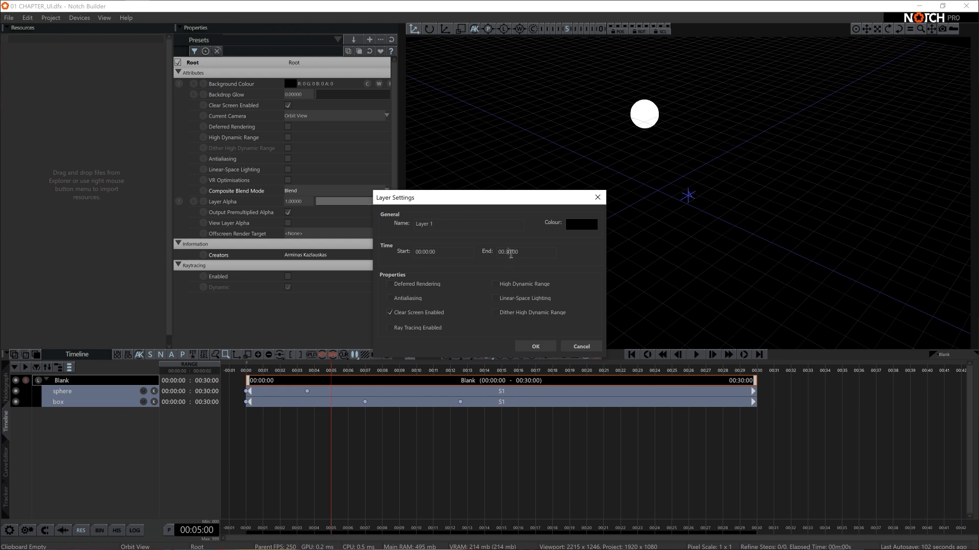
pyautogui.click(534, 346)
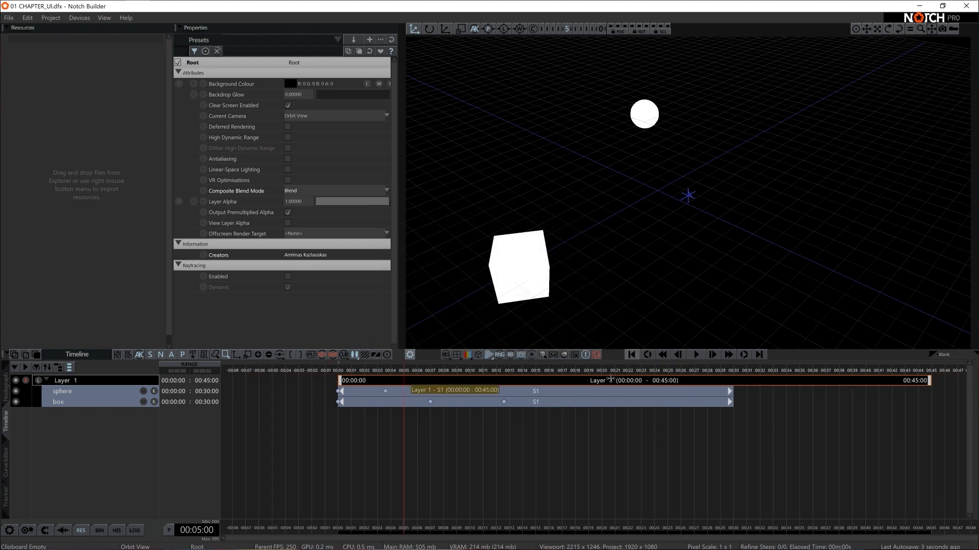
pyautogui.moveTo(843, 380)
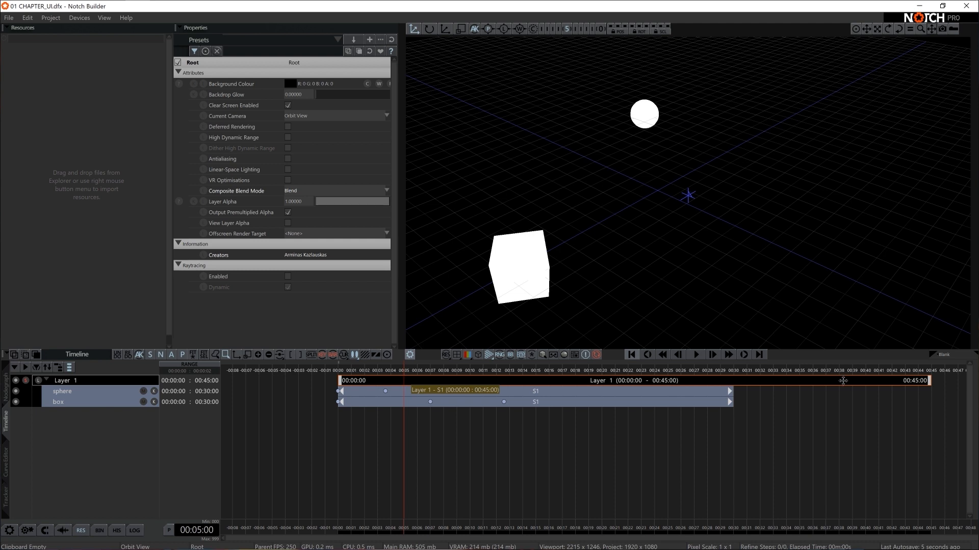
pyautogui.moveTo(601, 406)
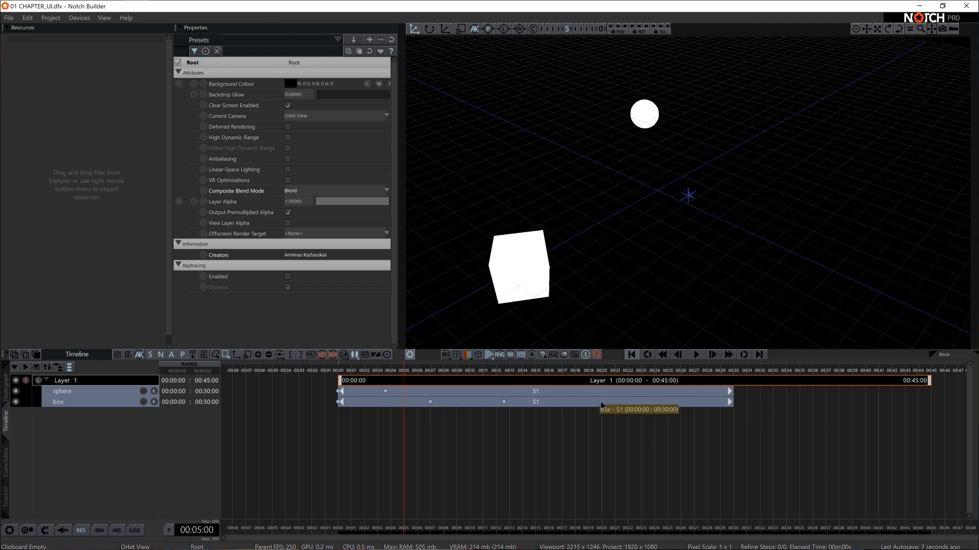
pyautogui.click(718, 370)
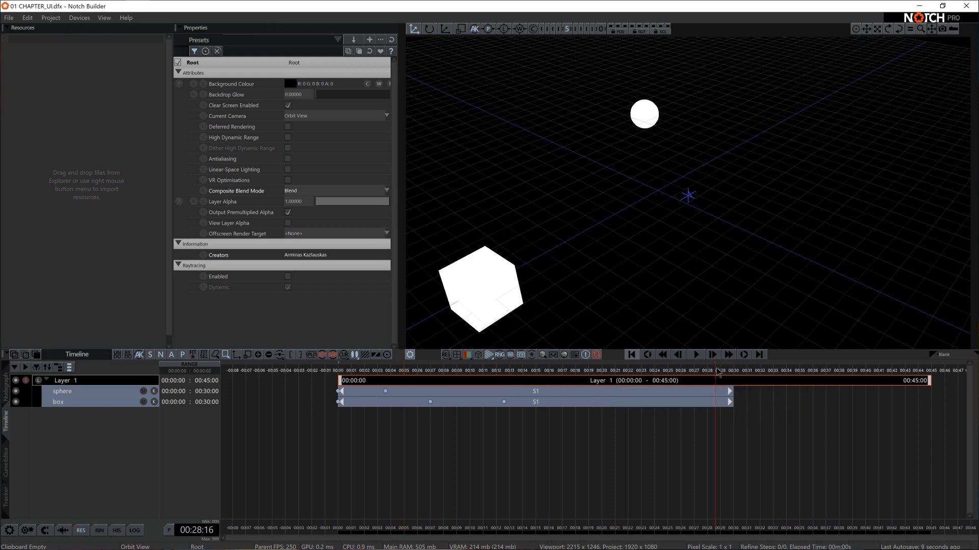
pyautogui.click(695, 355)
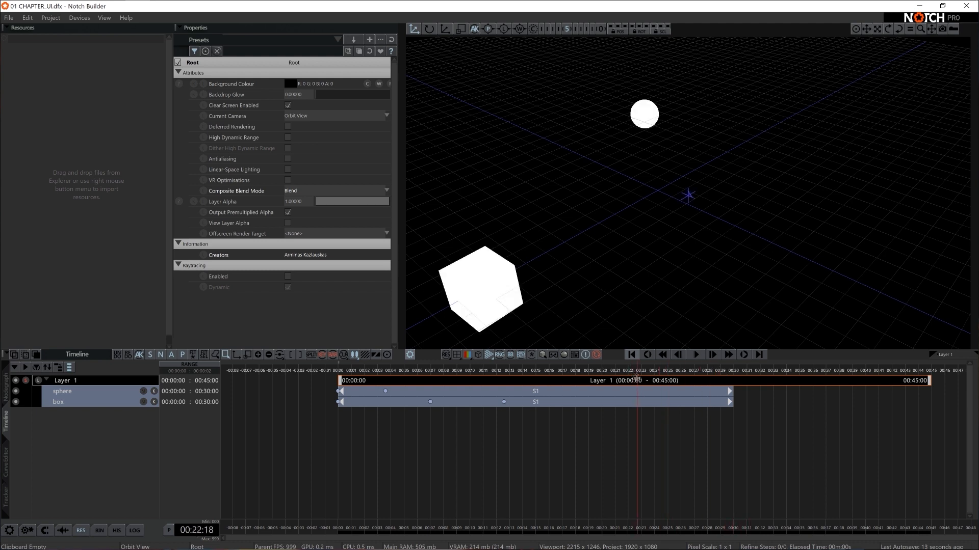
pyautogui.moveTo(755, 381)
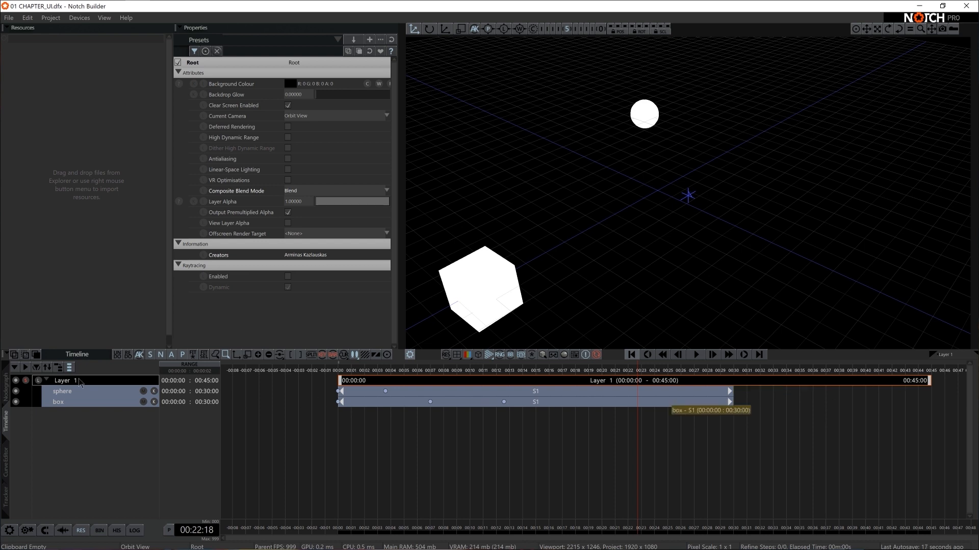
# Scale Layer 1's sphere and box children to its full 00:45:00 length.
pyautogui.rightClick(80, 381)
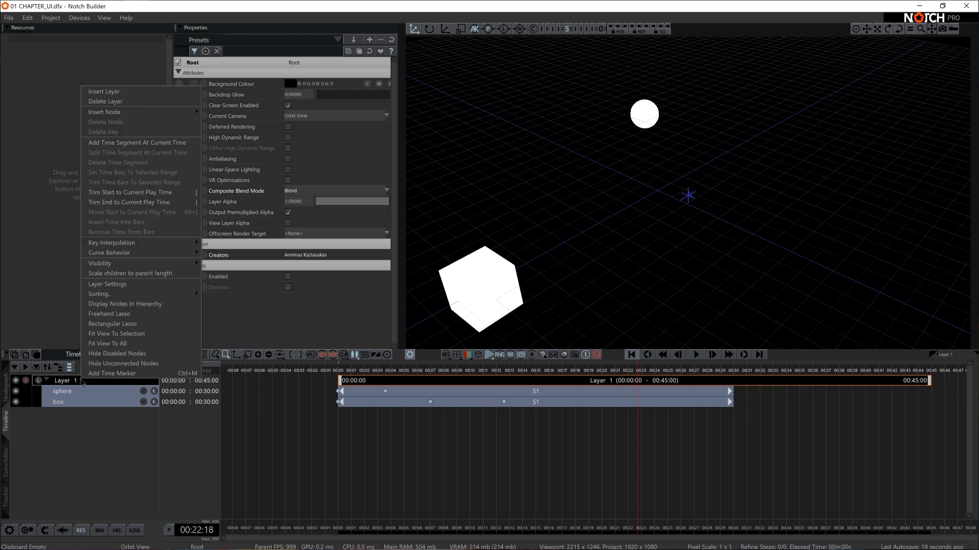
pyautogui.moveTo(131, 273)
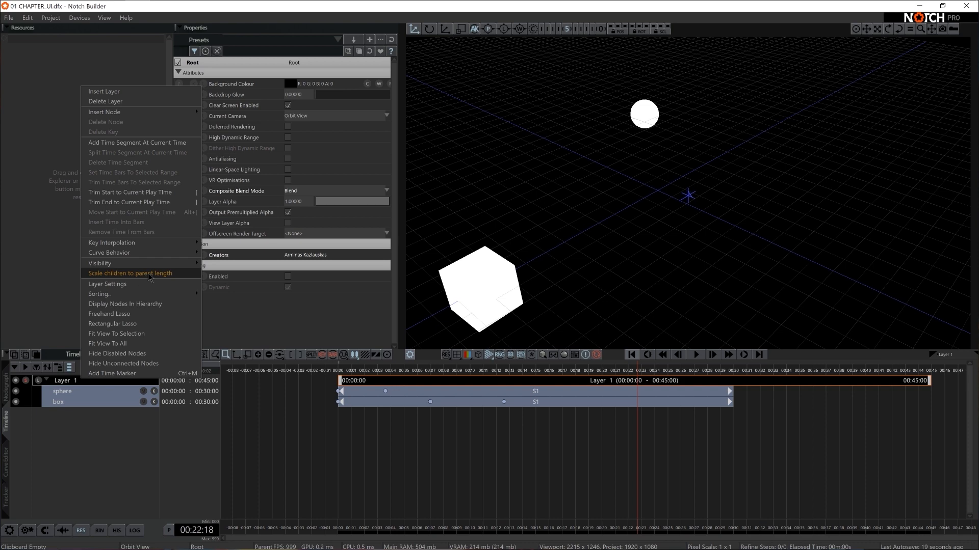
pyautogui.click(129, 273)
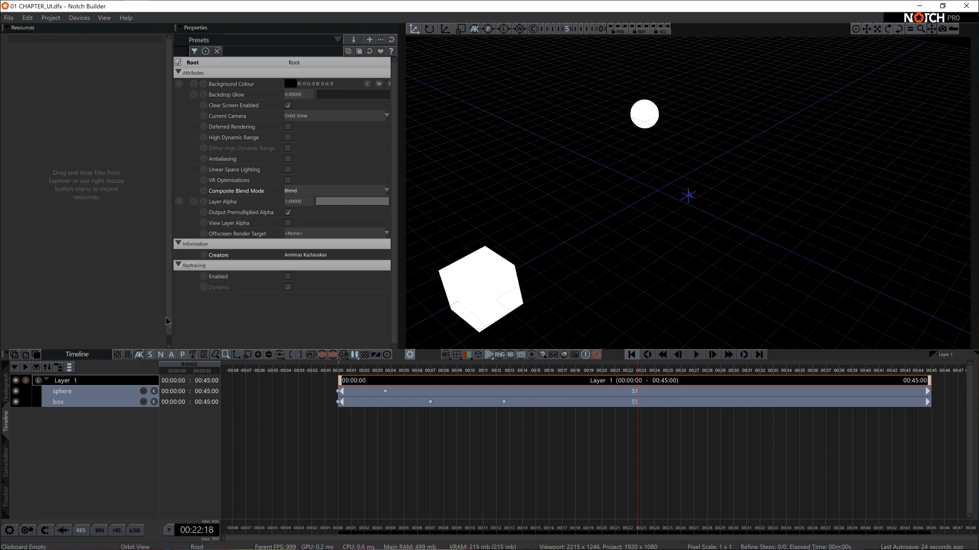